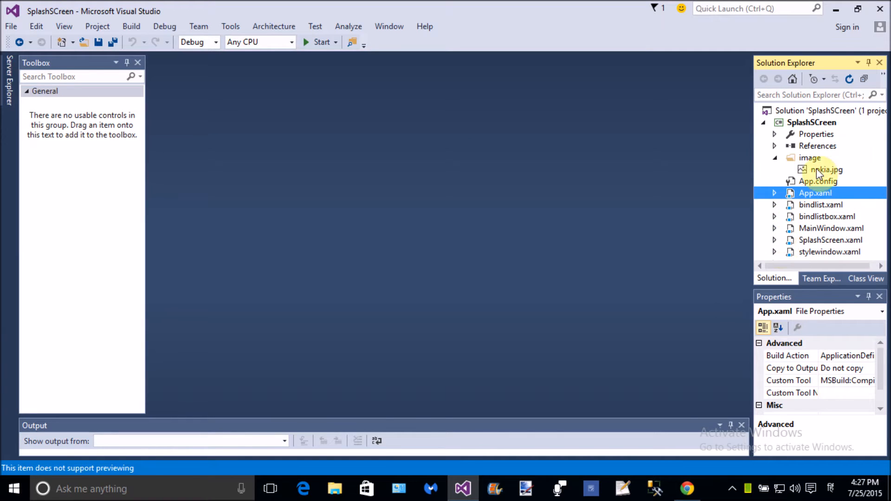
# - Open App.xaml from the SplashScreen project for editing
pyautogui.click(811, 123)
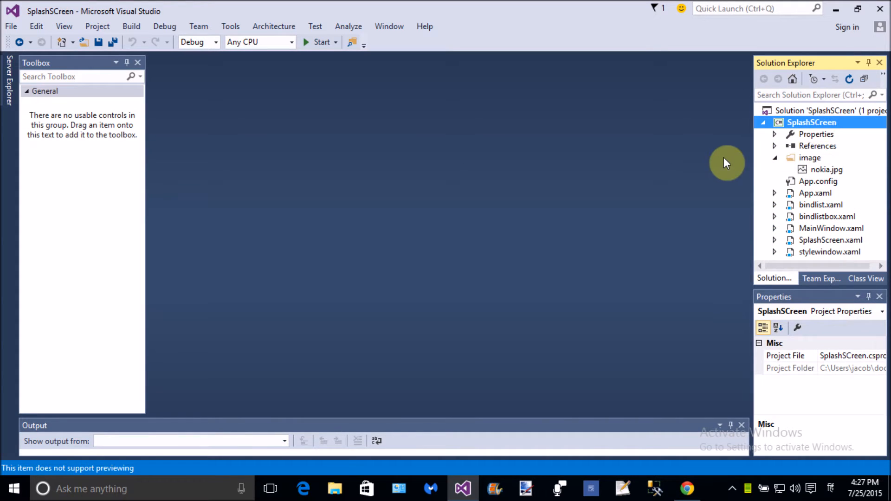
pyautogui.rightClick(813, 122)
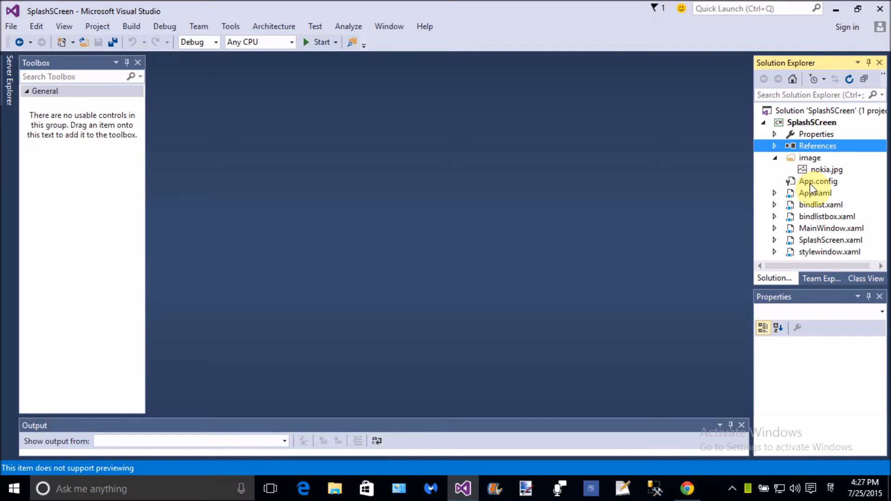
pyautogui.doubleClick(815, 193)
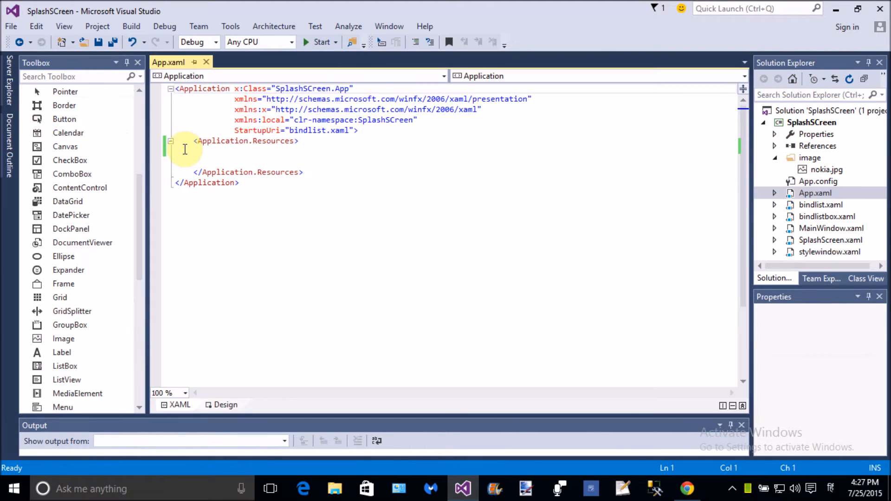
# - Add an empty Style keyed ListBoxStyle with TargetType ListBox inside Application.Resources
pyautogui.write('<')
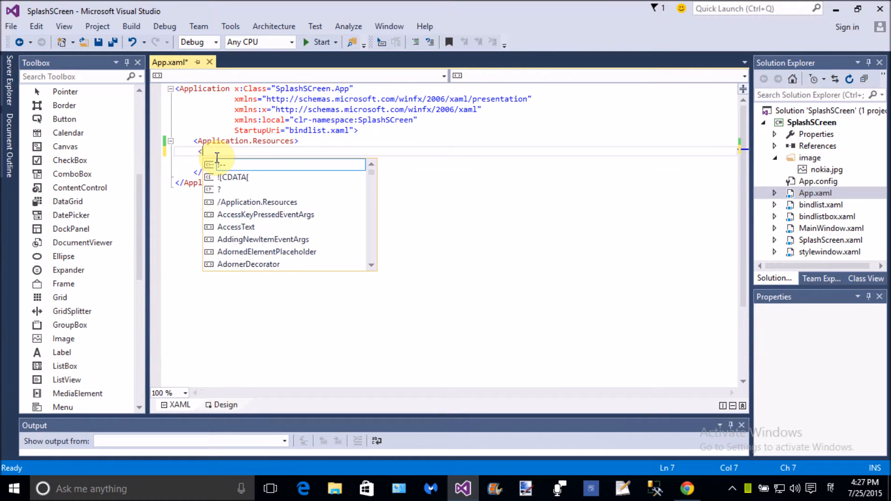
pyautogui.write('Style')
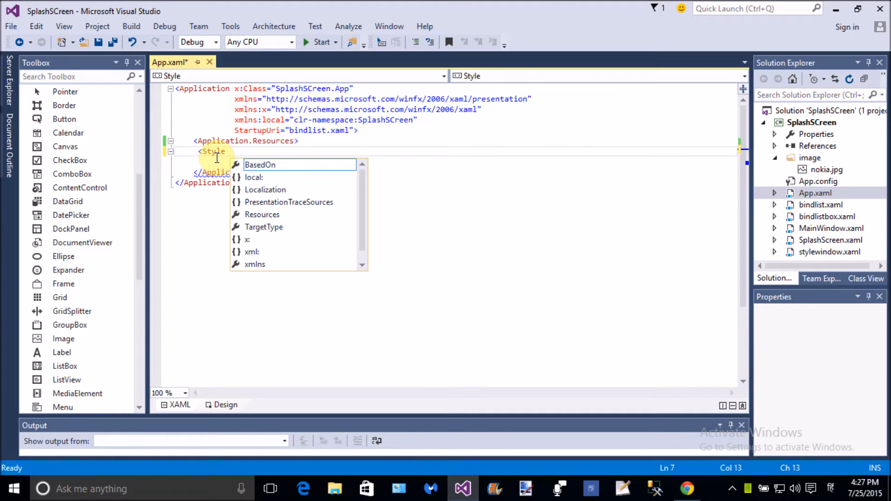
pyautogui.write('x:')
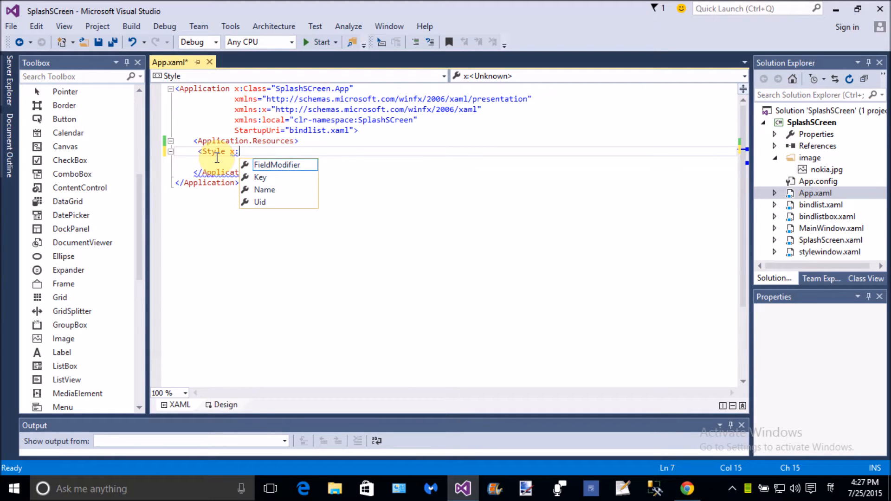
pyautogui.write('Key="')
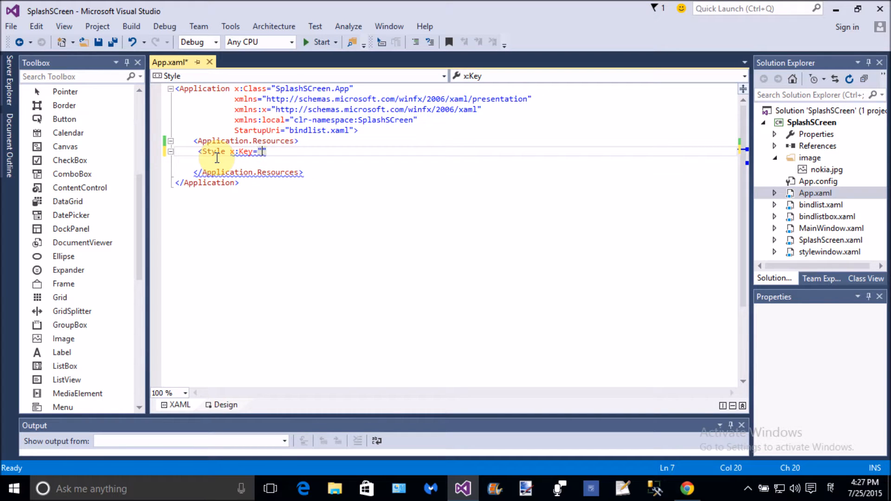
pyautogui.write('ListB')
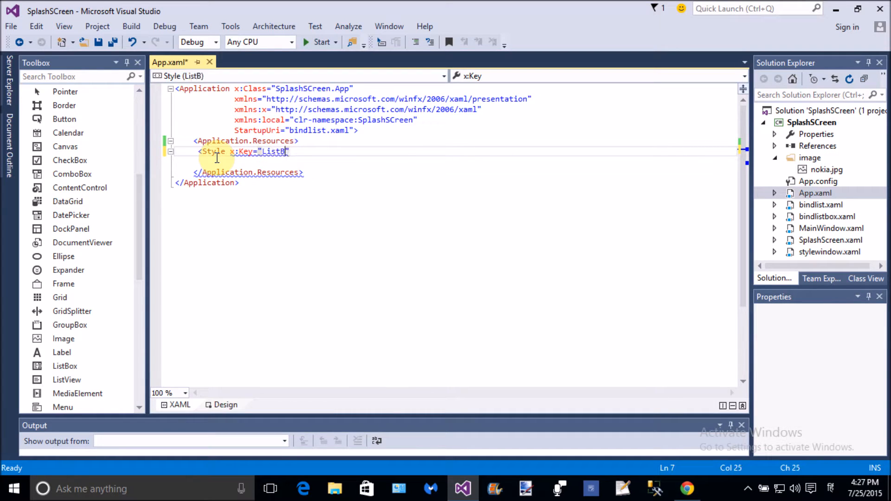
pyautogui.write('oxStyle')
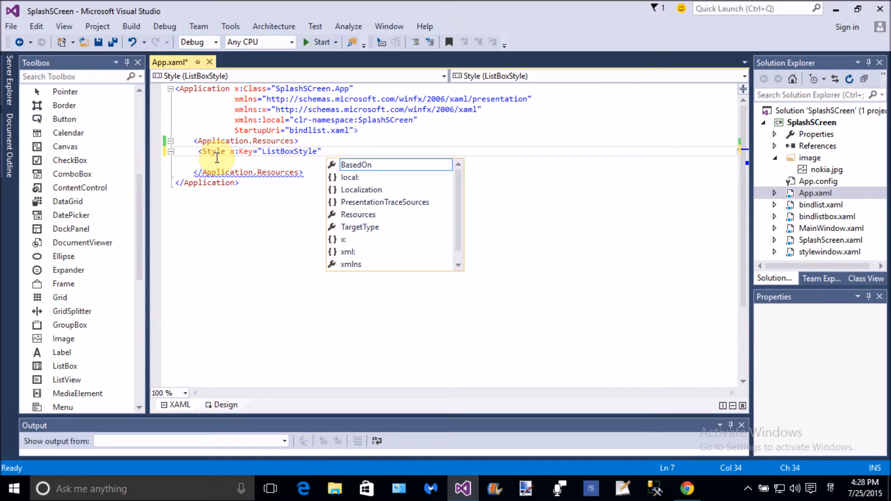
pyautogui.write('targetType=""')
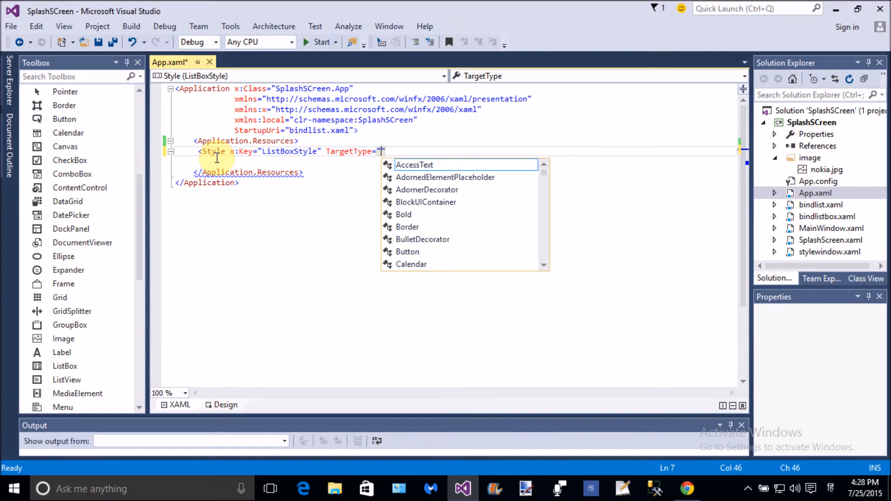
pyautogui.write('{x:Type')
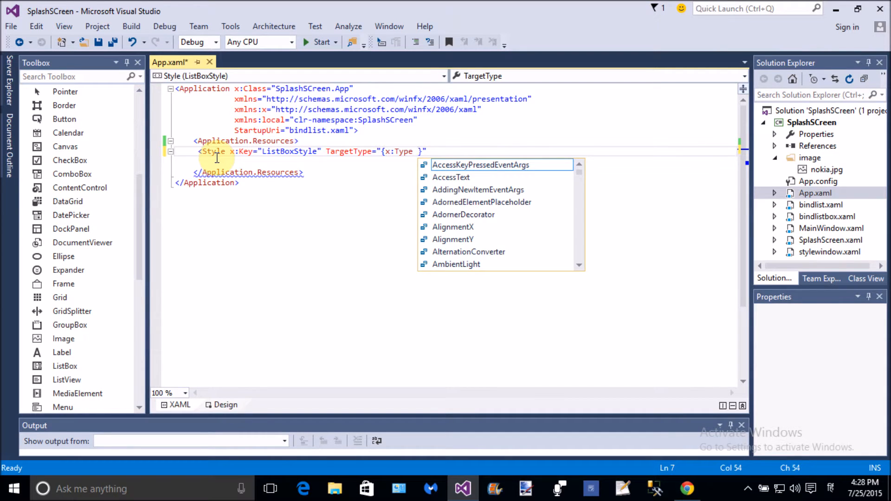
pyautogui.write('List')
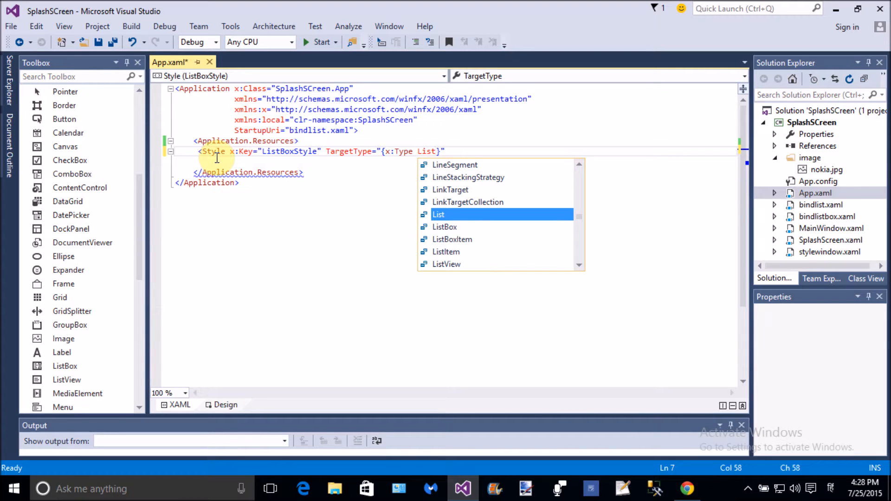
pyautogui.doubleClick(444, 226)
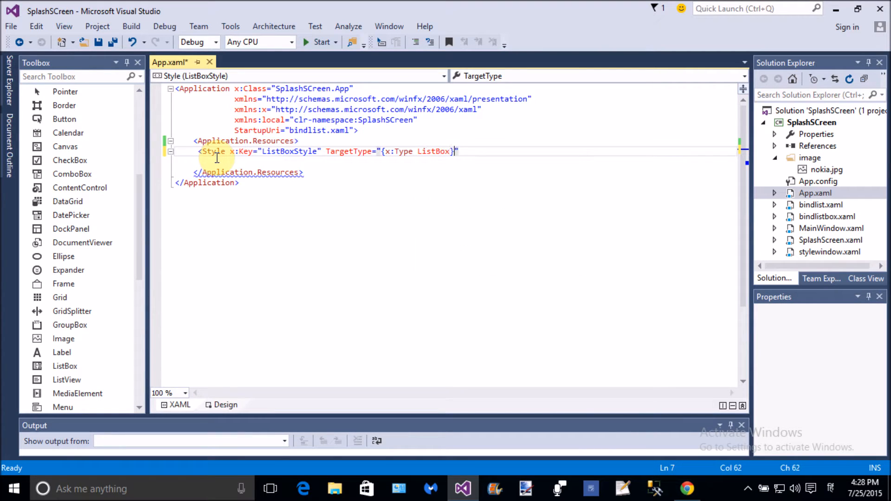
pyautogui.write('>')
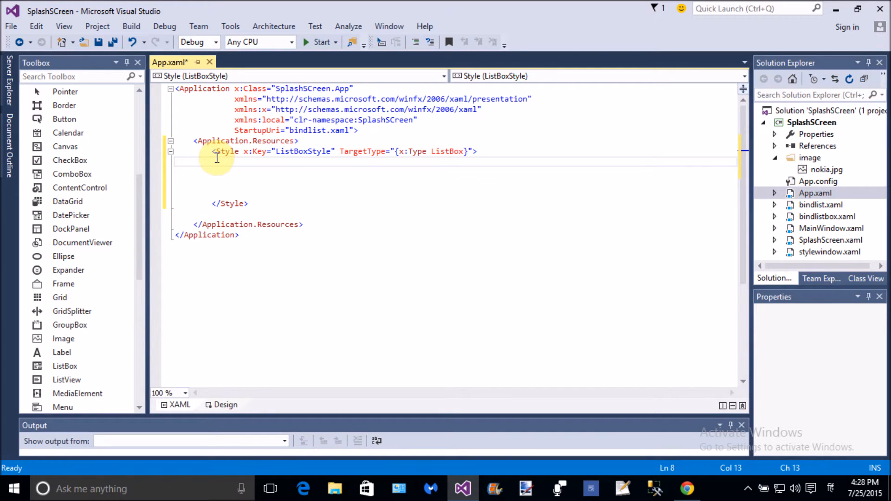
# - Add a Setter giving ListBoxStyle a Green Background and save App.xaml
pyautogui.write('<setter')
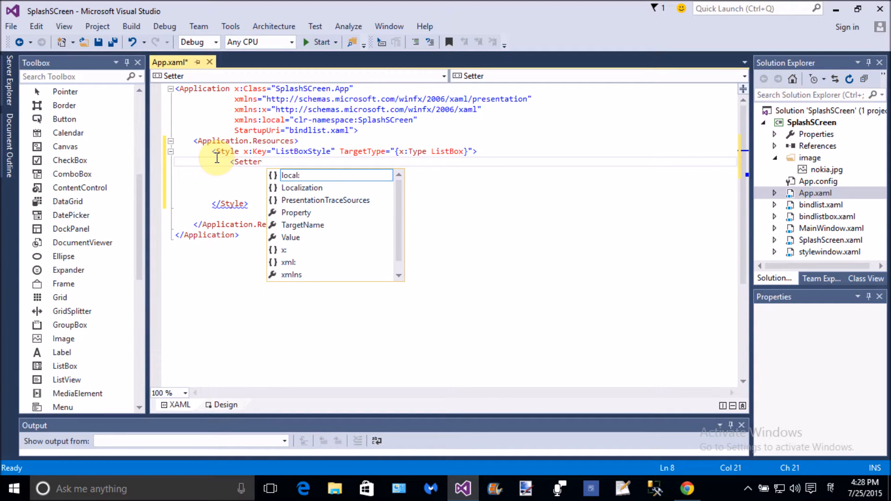
pyautogui.write('property="')
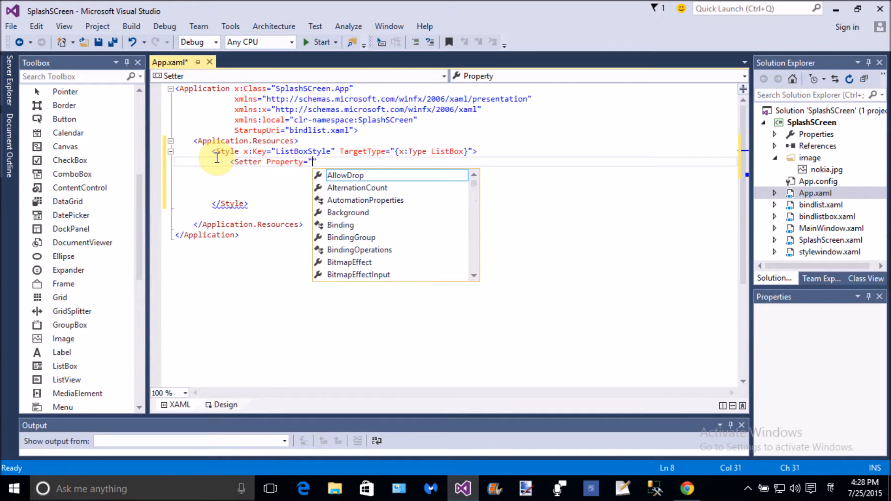
pyautogui.write('back')
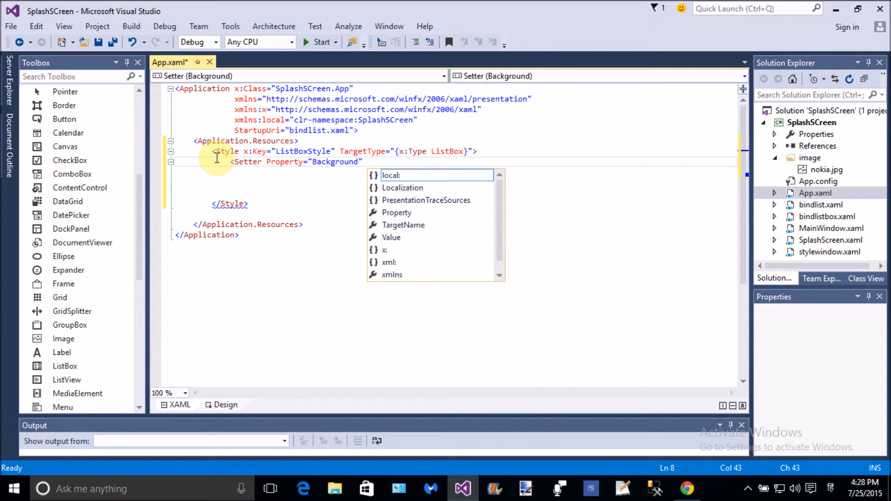
pyautogui.write('valu')
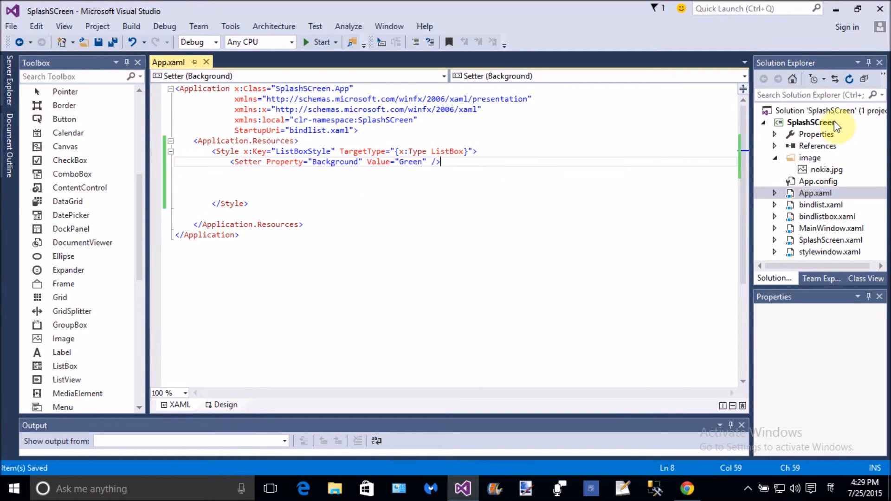
# - Add a new WPF Window item named wind.xaml to the SplashScreen project
pyautogui.rightClick(811, 122)
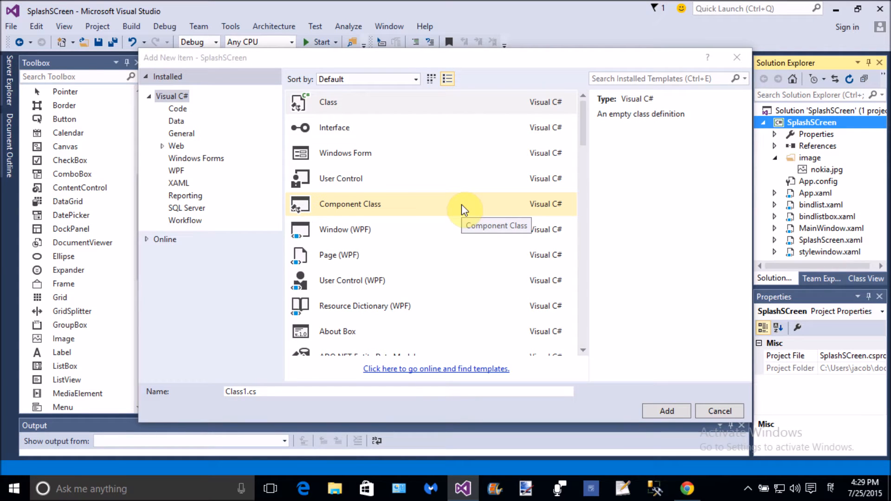
pyautogui.click(344, 230)
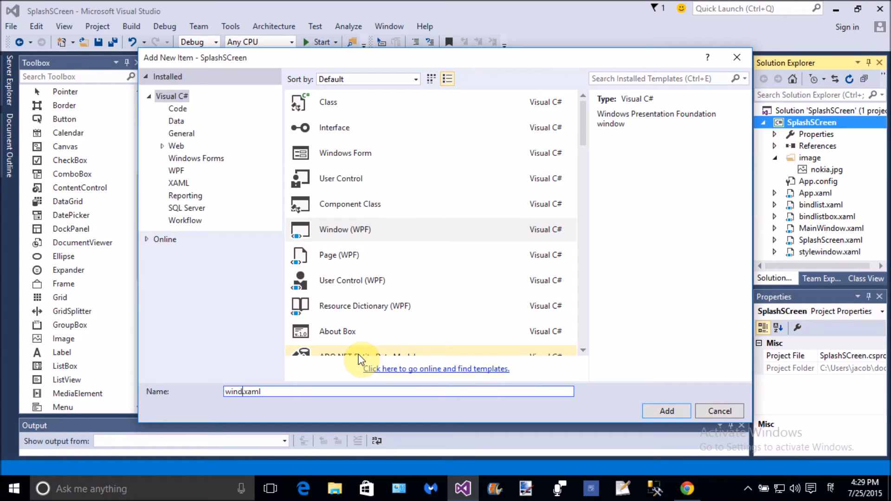
pyautogui.click(718, 411)
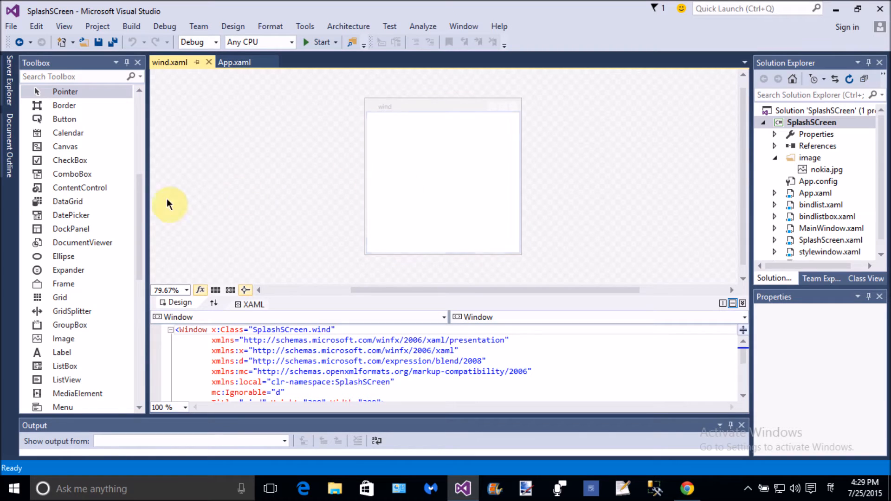
# - Place a ListBox at the upper left of the wind window and stretch it to about 153 height
pyautogui.scroll(-3)
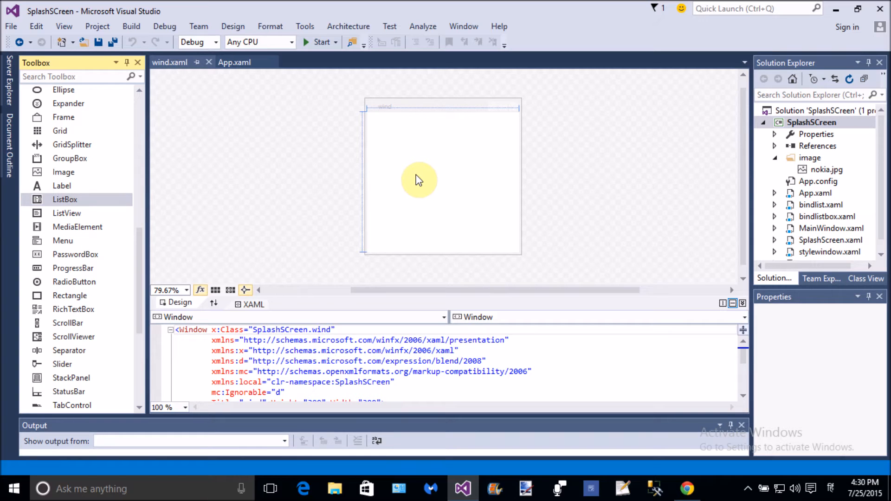
pyautogui.moveTo(64, 198); pyautogui.dragTo(425, 181)
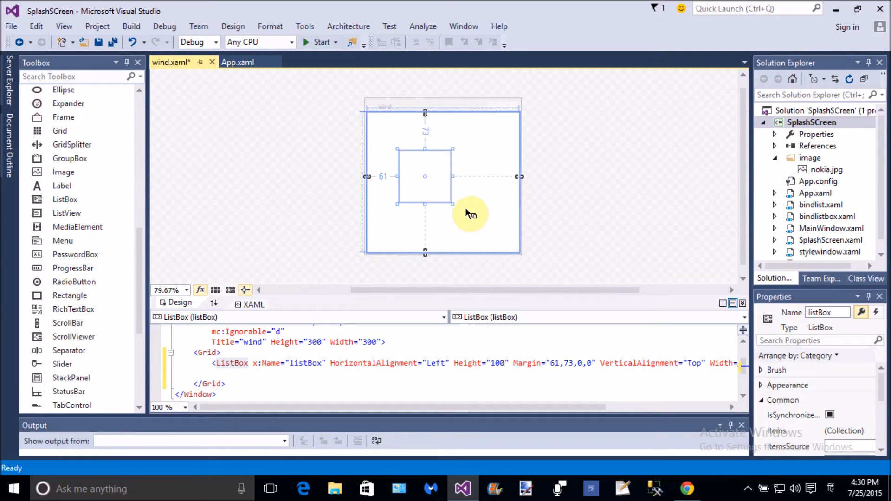
pyautogui.moveTo(455, 204)
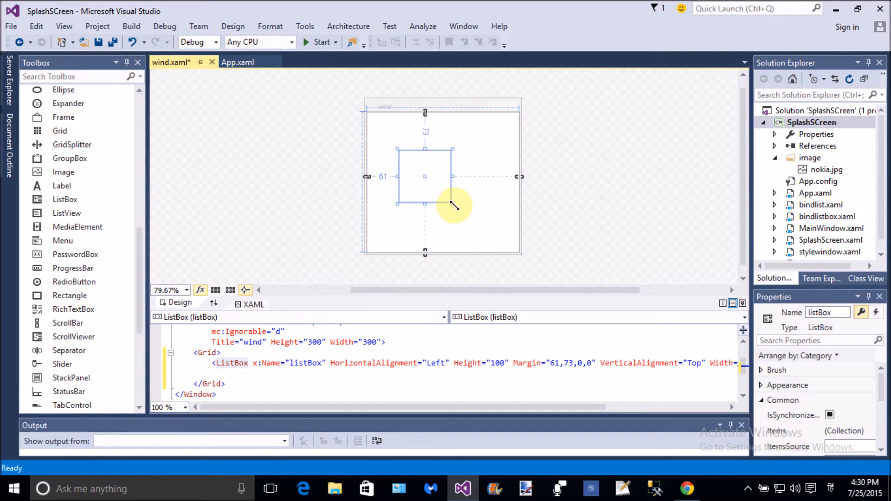
pyautogui.moveTo(447, 203); pyautogui.dragTo(476, 230)
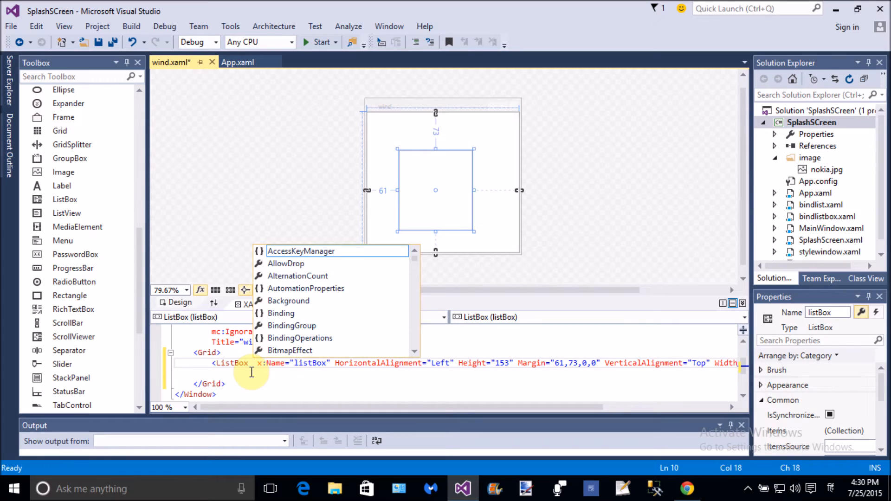
# - Set the ListBox Style to DynamicResource ListBoxStyle so it renders green, and save
pyautogui.write('Style="')
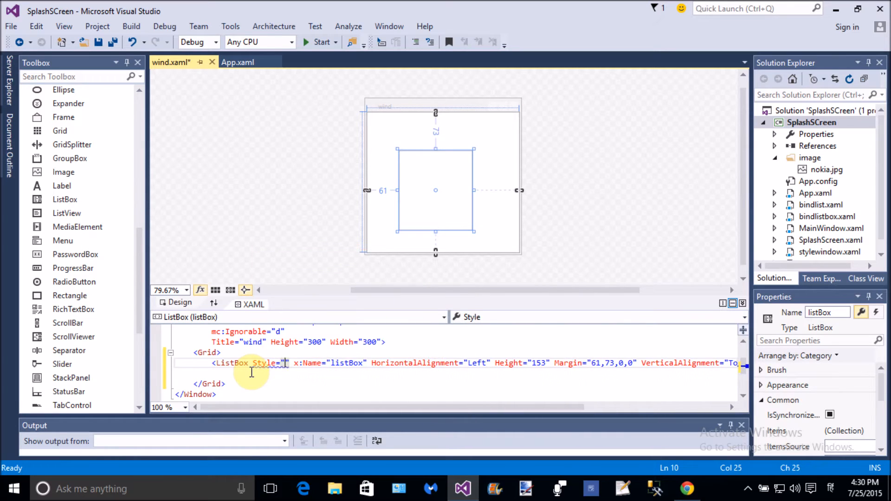
pyautogui.write('{dyn')
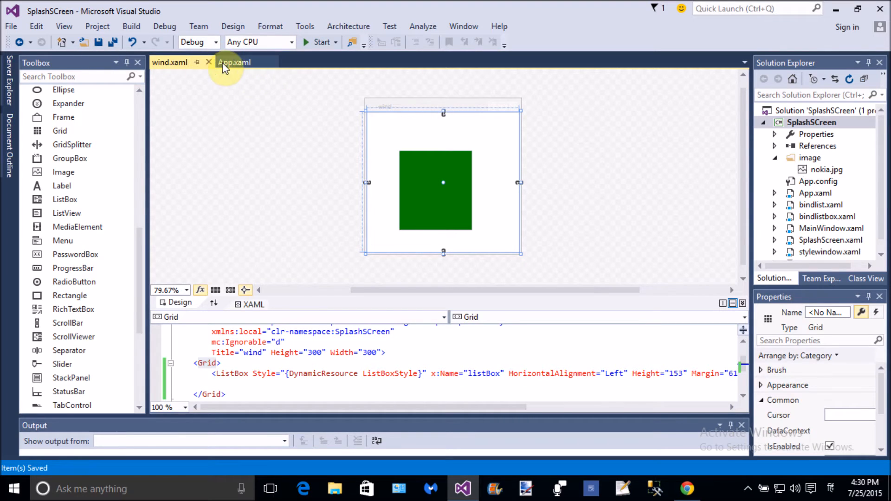
# - Change the ListBoxStyle Background value in App.xaml from Green to Orange
pyautogui.click(234, 62)
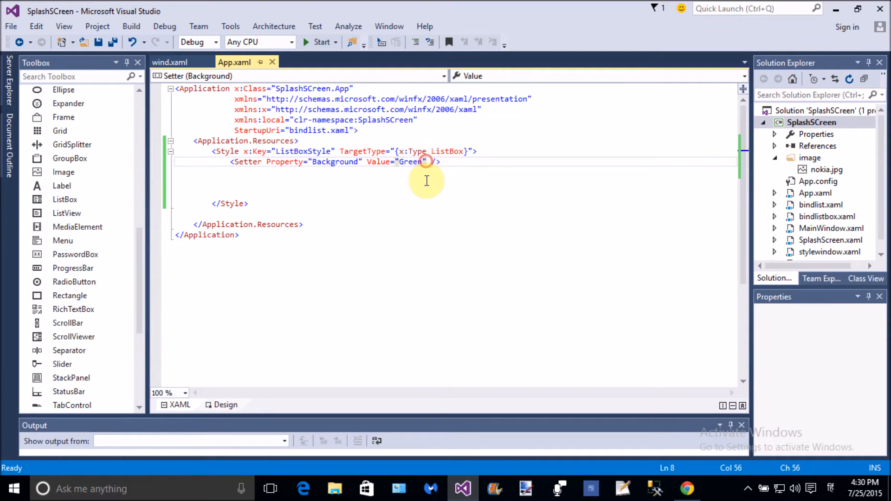
pyautogui.press('Backspace')
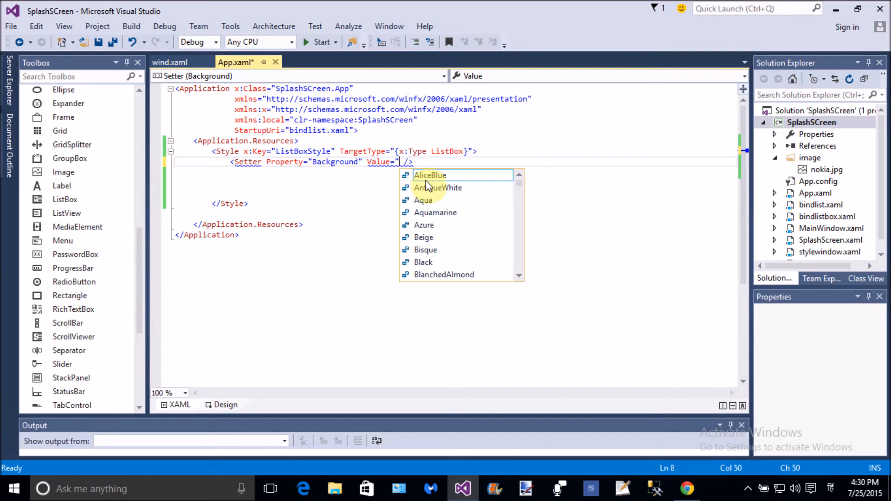
pyautogui.write('Orange')
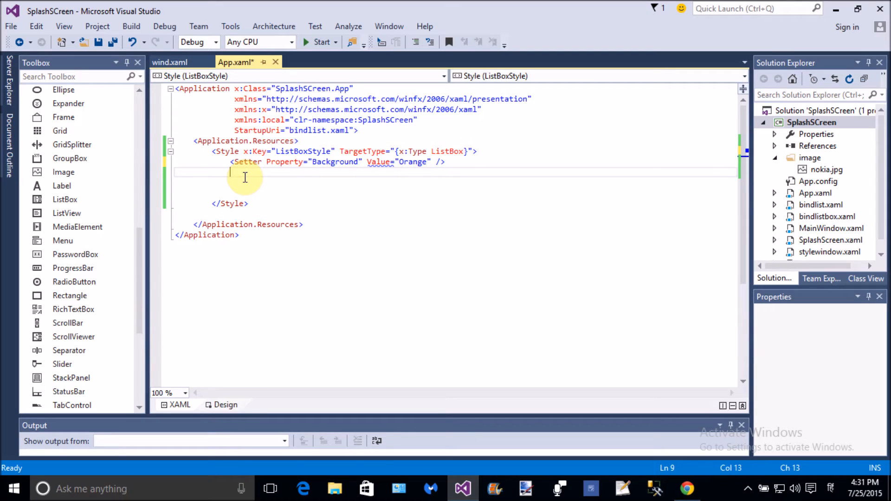
# - Check the wind window list box turned orange, then return to App.xaml
pyautogui.click(169, 62)
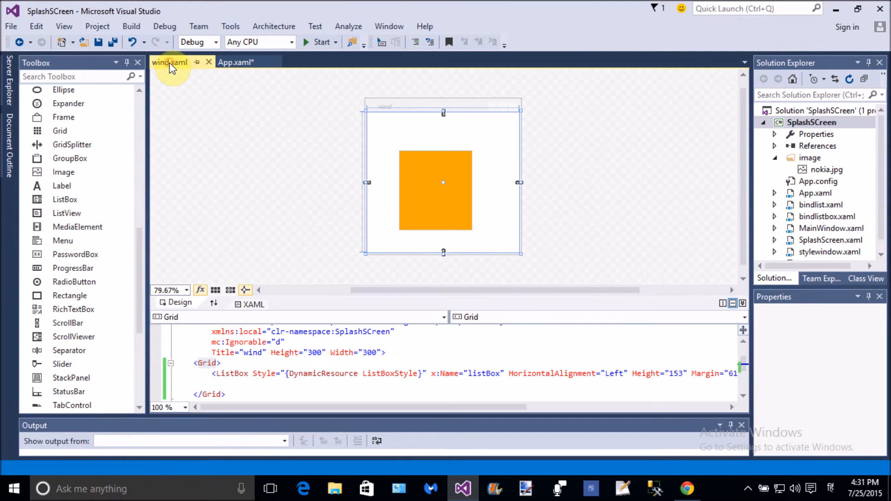
pyautogui.click(234, 62)
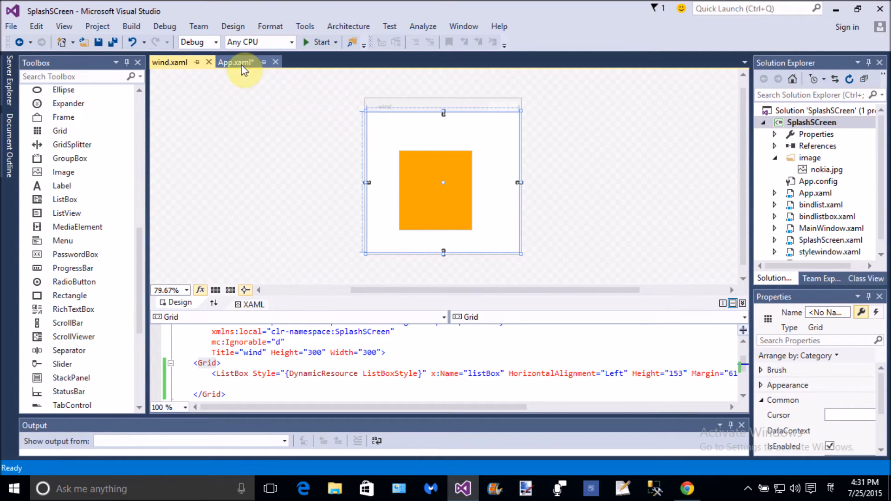
pyautogui.click(254, 62)
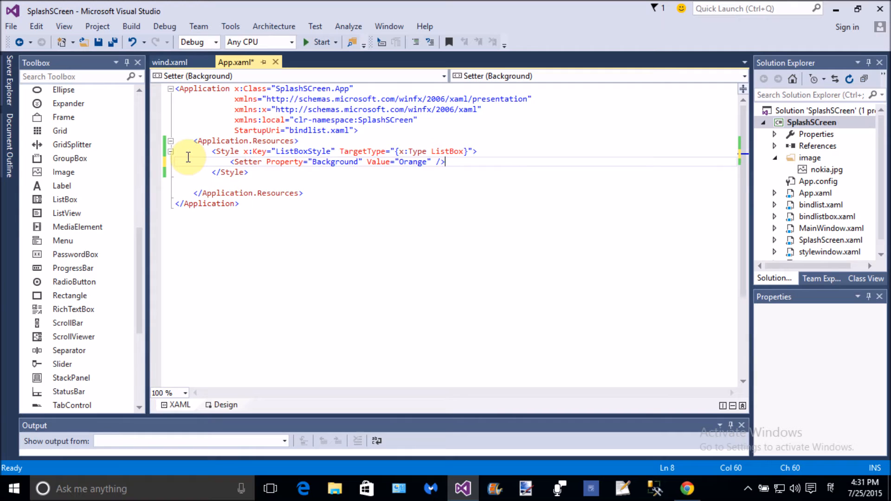
pyautogui.moveTo(161, 158)
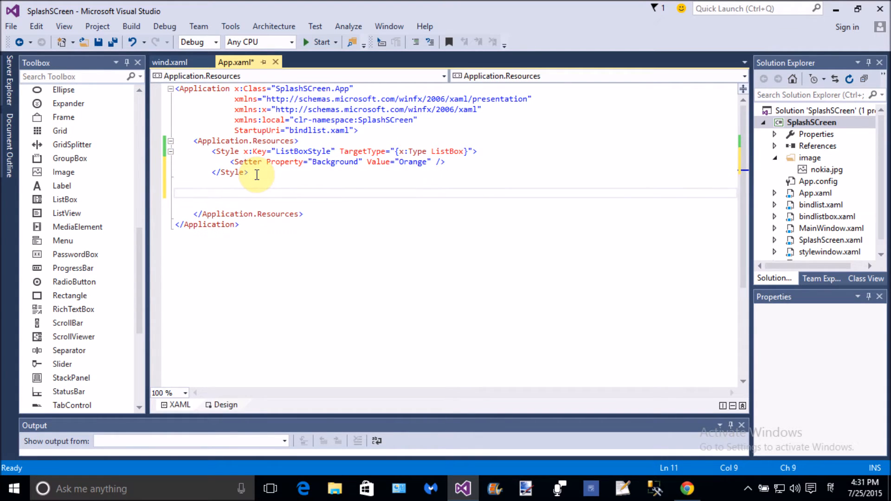
# - Add a second Style keyed ButtonStyle targeting Button in the application resources
pyautogui.write('<sty')
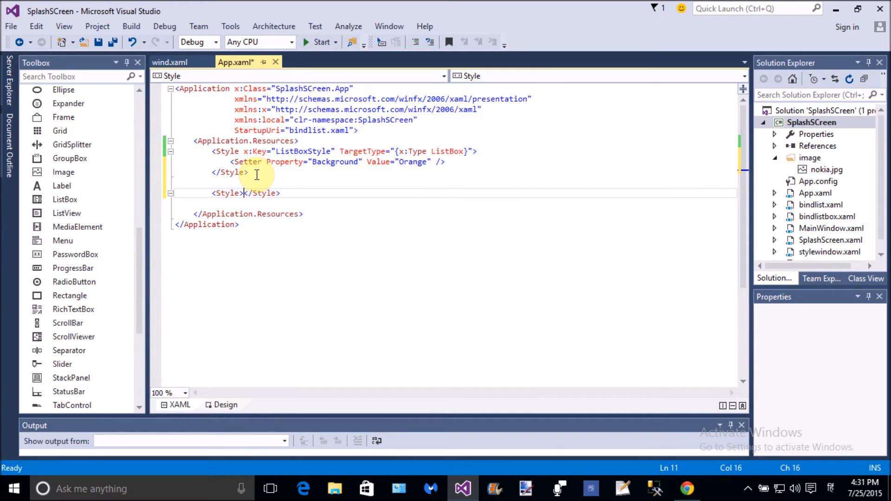
pyautogui.press('enter')
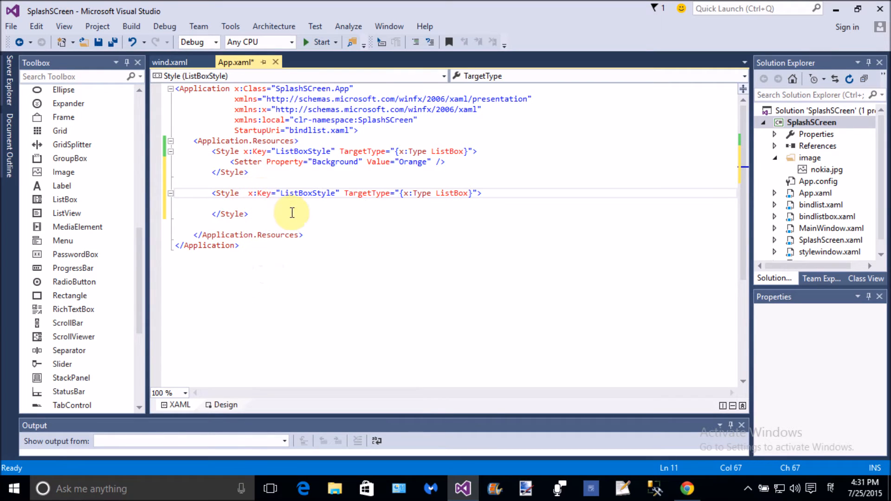
pyautogui.doubleClick(308, 193)
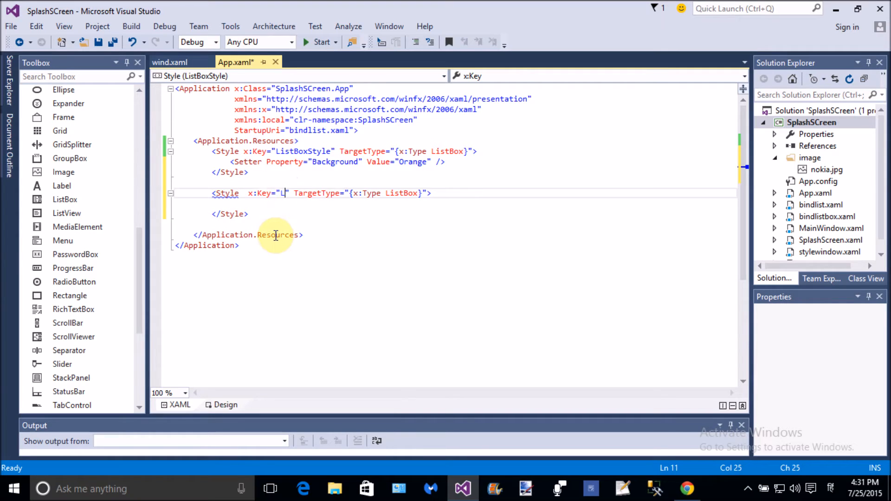
pyautogui.press('Backspace')
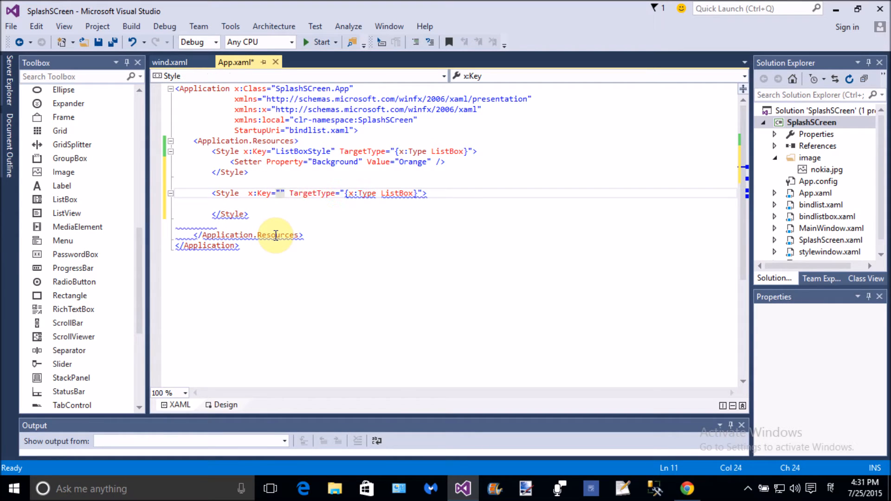
pyautogui.write('Butto')
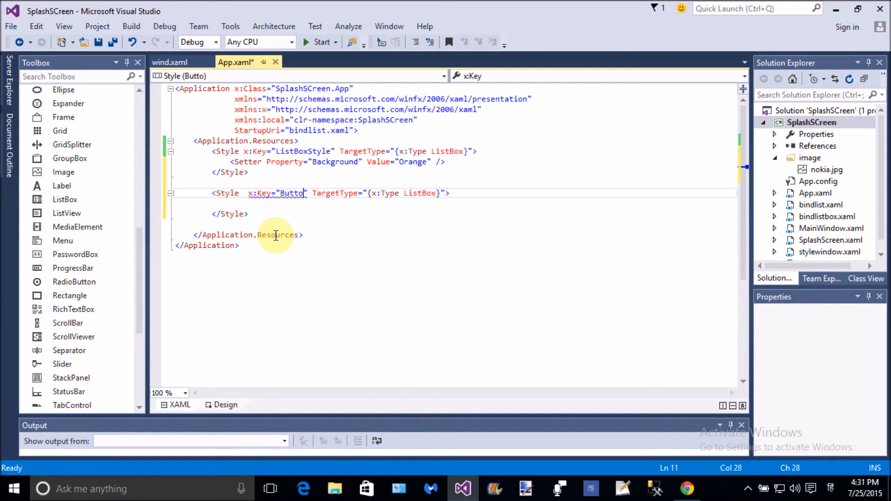
pyautogui.write('nStyle')
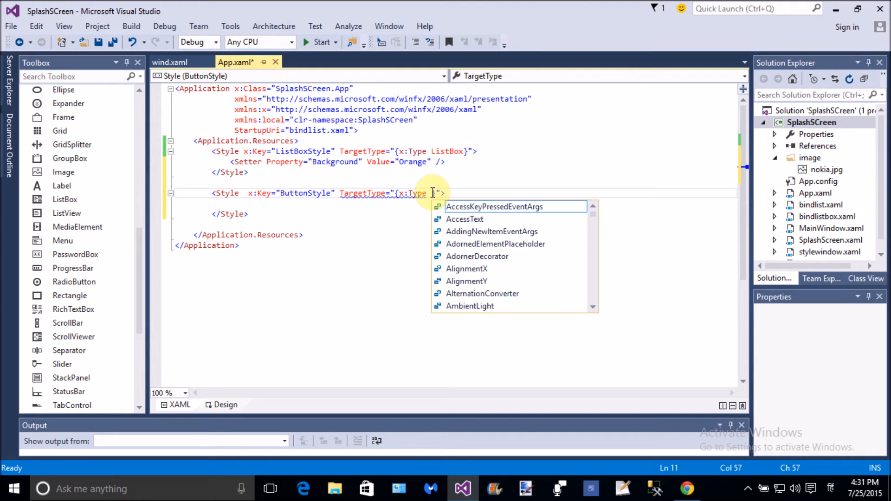
pyautogui.write('Button}')
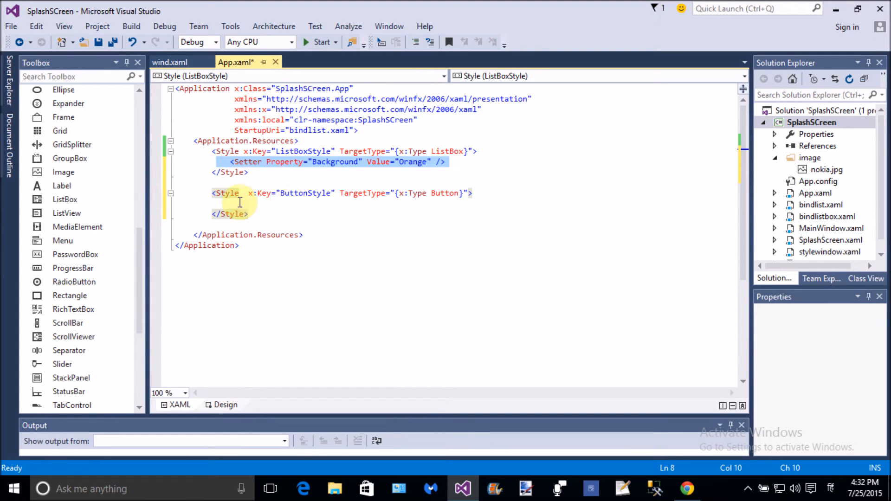
# - Give ButtonStyle an Orange Background setter and a Green Foreground setter
pyautogui.write('<Setter Property="Background" Value="Orange" />')
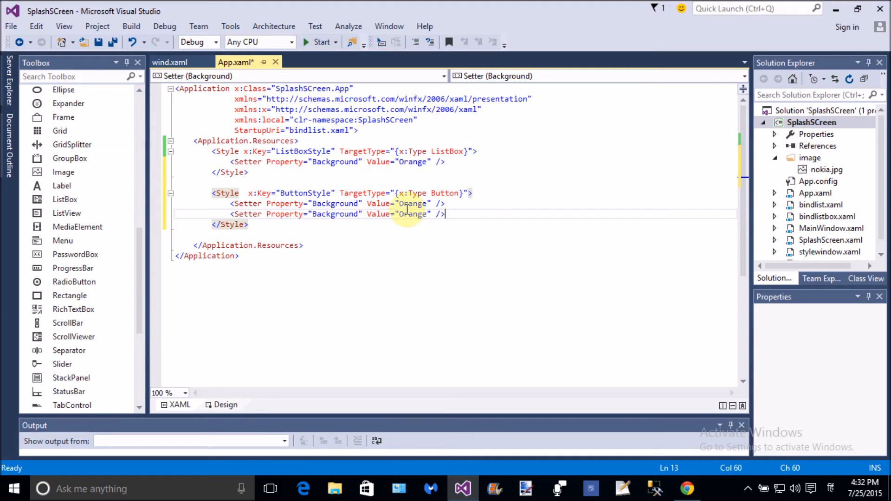
pyautogui.doubleClick(336, 214)
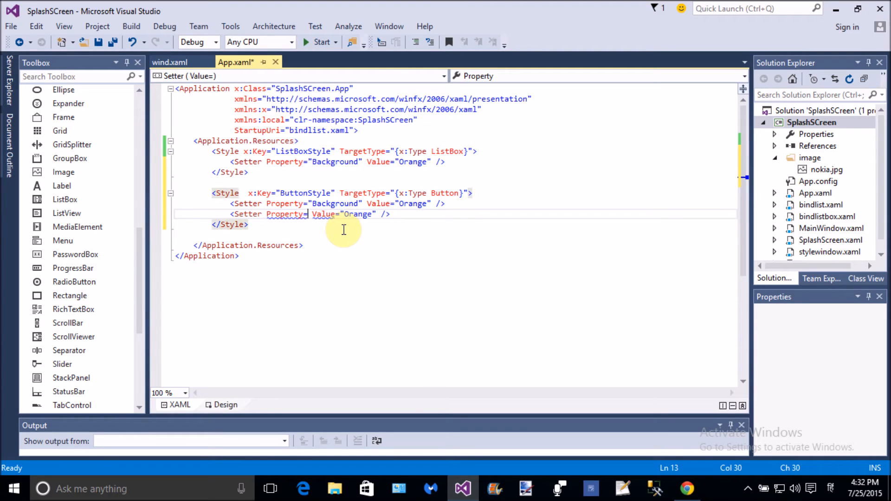
pyautogui.write('fo')
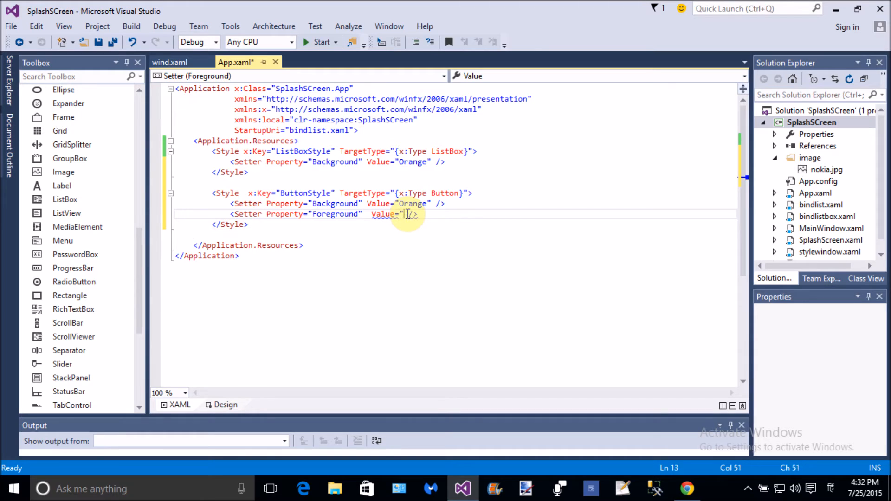
pyautogui.write('Green')
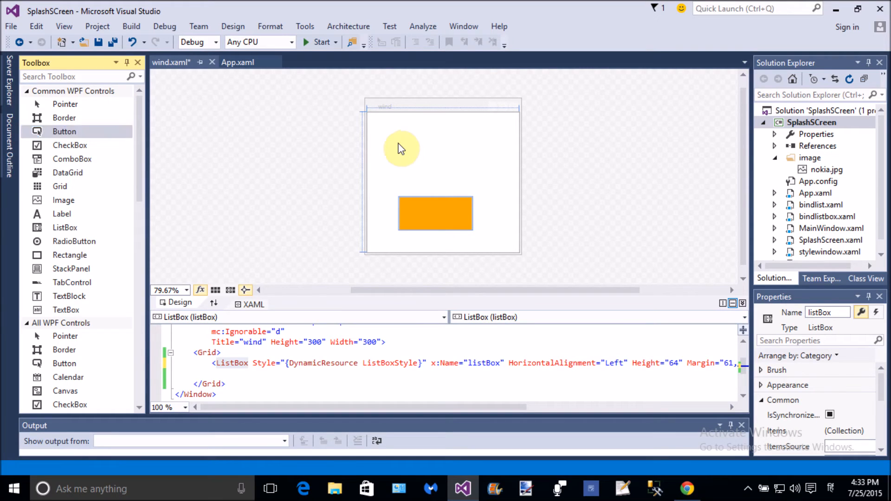
# - Place a Button above the list box styled with DynamicResource ButtonStyle, and save
pyautogui.moveTo(64, 131); pyautogui.dragTo(416, 145)
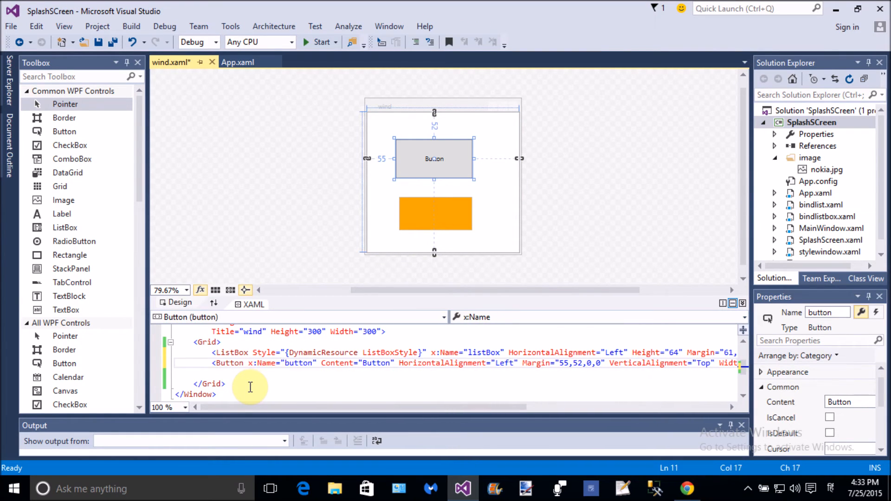
pyautogui.write('s')
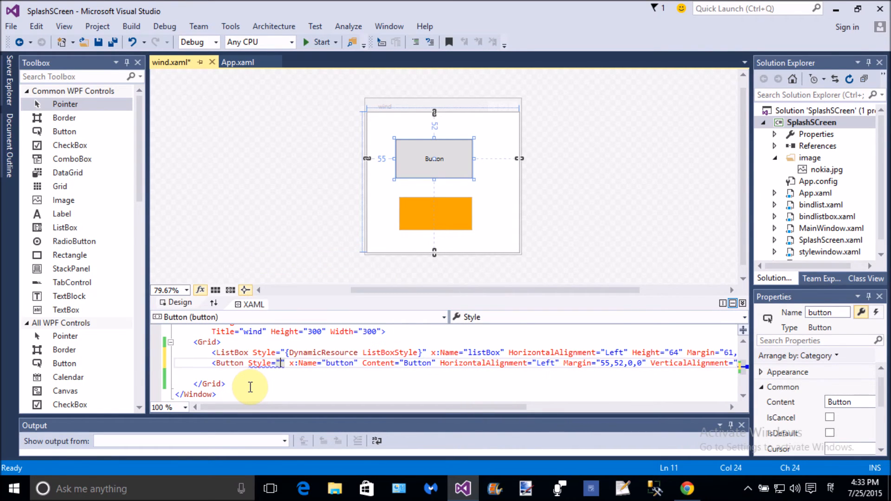
pyautogui.write('{dy')
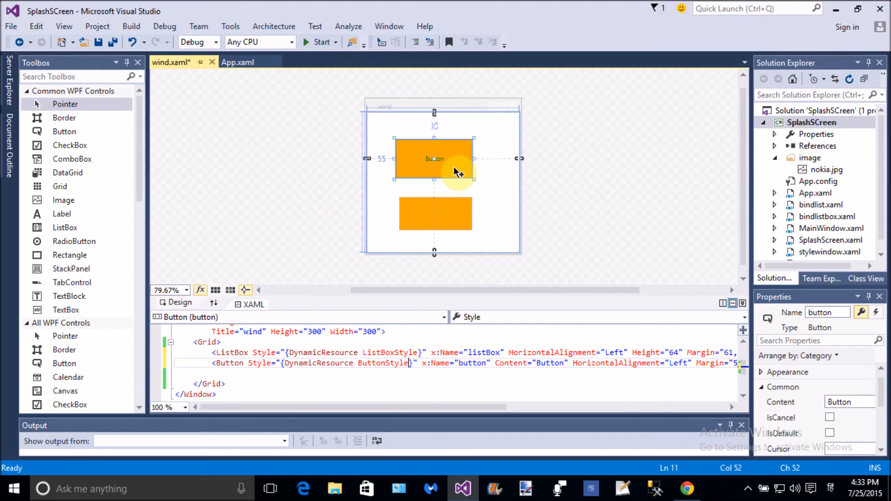
pyautogui.click(359, 363)
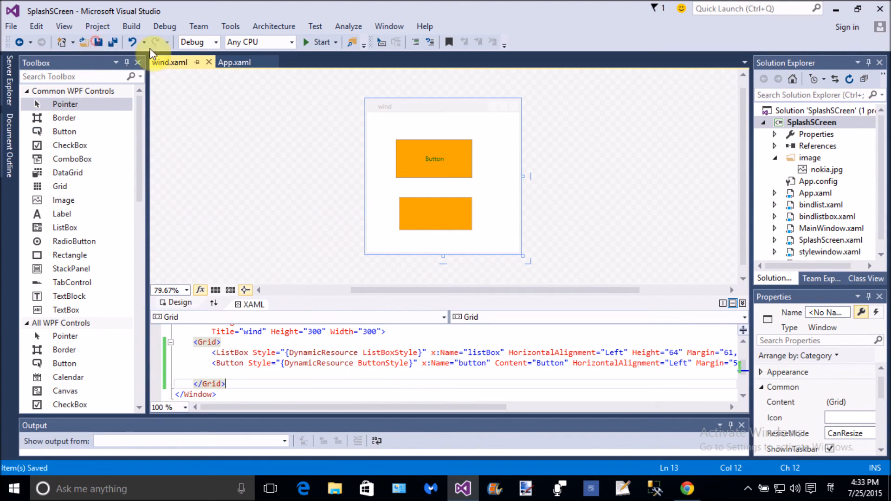
# - Review the wind window design and return to the shared styles in App.xaml
pyautogui.click(235, 62)
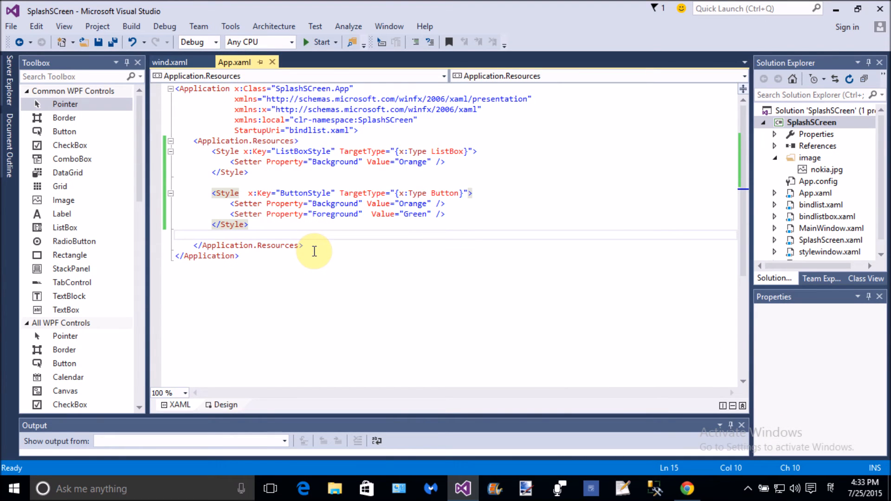
pyautogui.moveTo(429, 214)
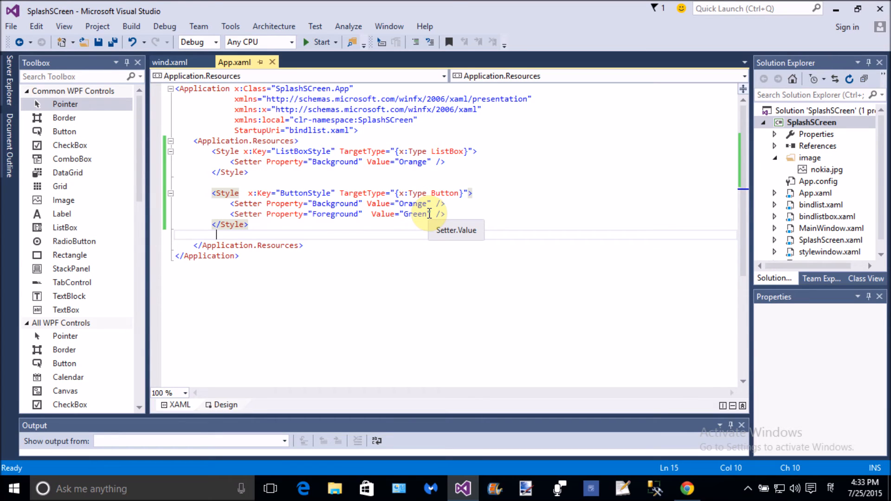
pyautogui.click(170, 62)
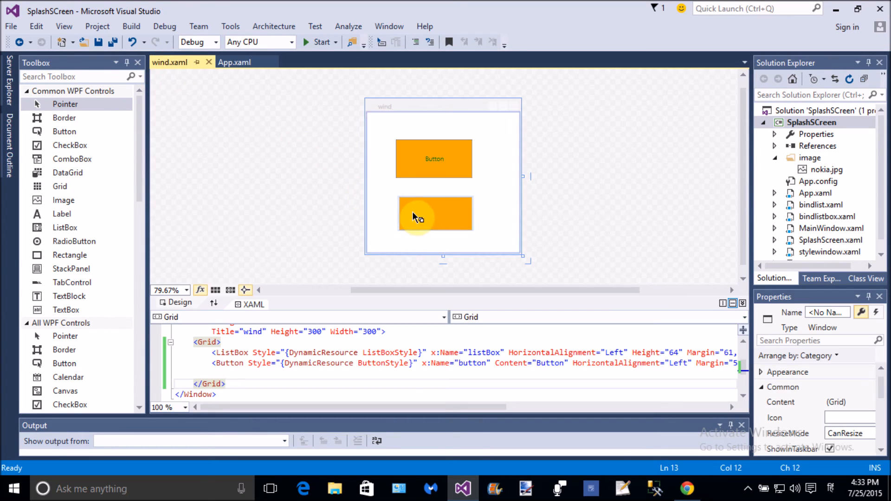
pyautogui.click(234, 62)
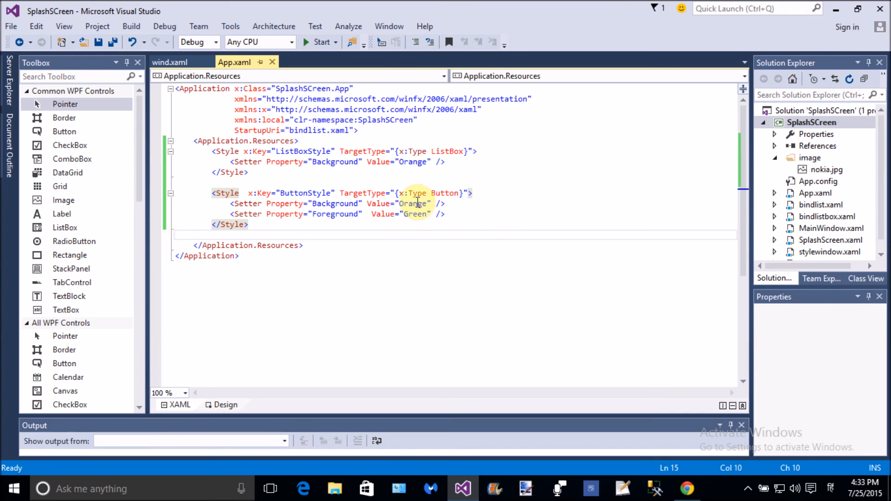
# - Change ButtonStyle to a Green Background with an Orange Foreground
pyautogui.click(414, 203)
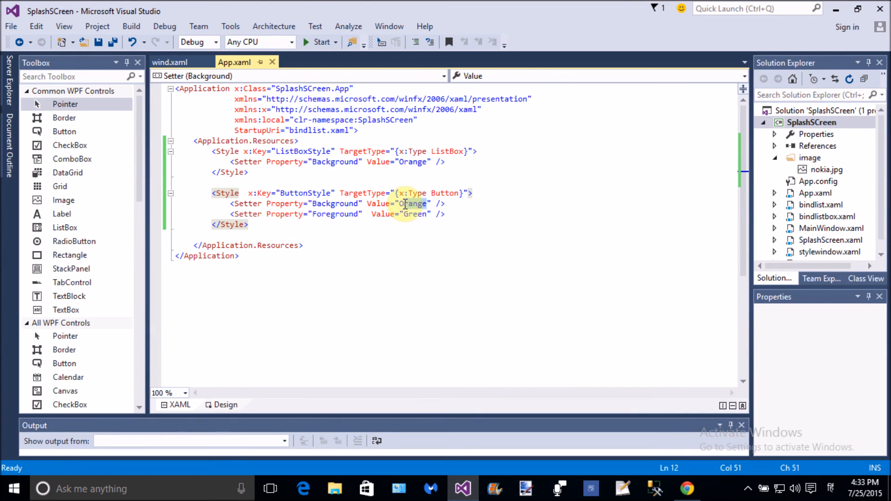
pyautogui.write('G')
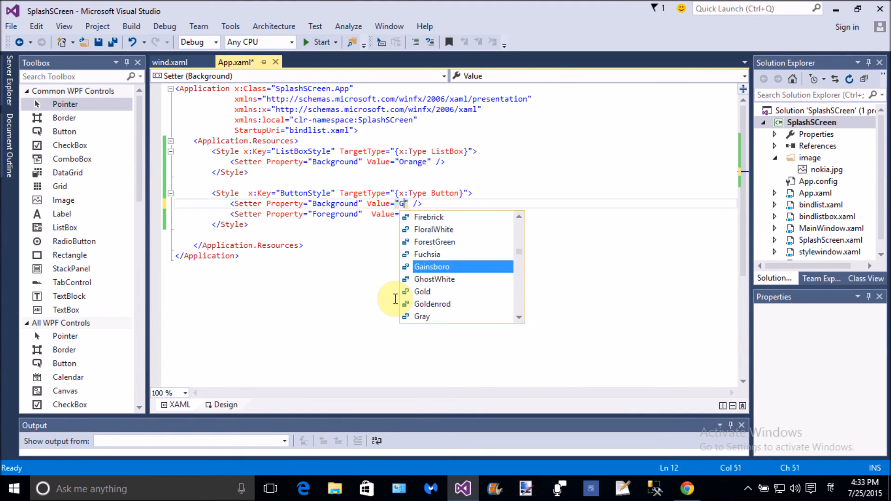
pyautogui.write('reen')
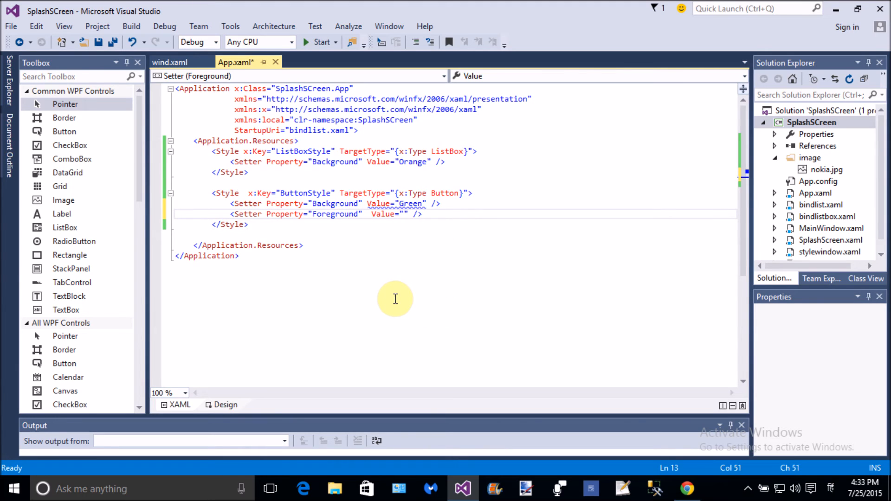
pyautogui.write('Orange')
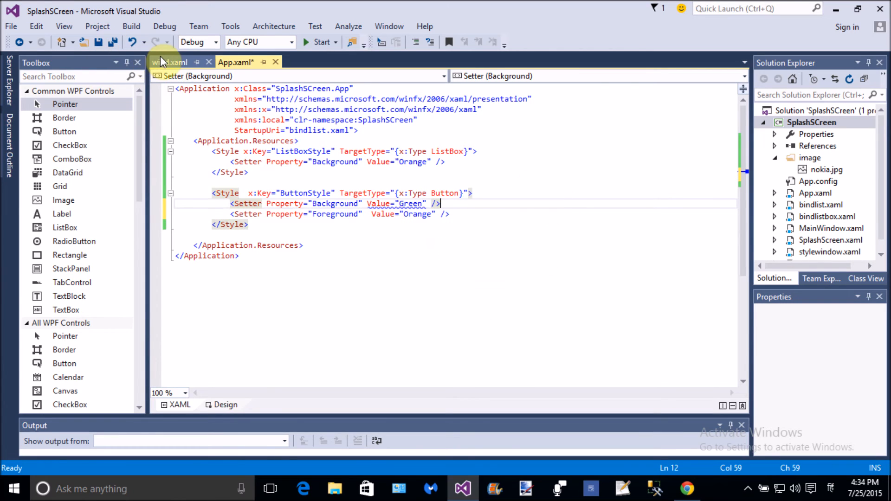
# - Check the restyled green button, then set StartupUri to wind.xaml in App.xaml
pyautogui.click(169, 62)
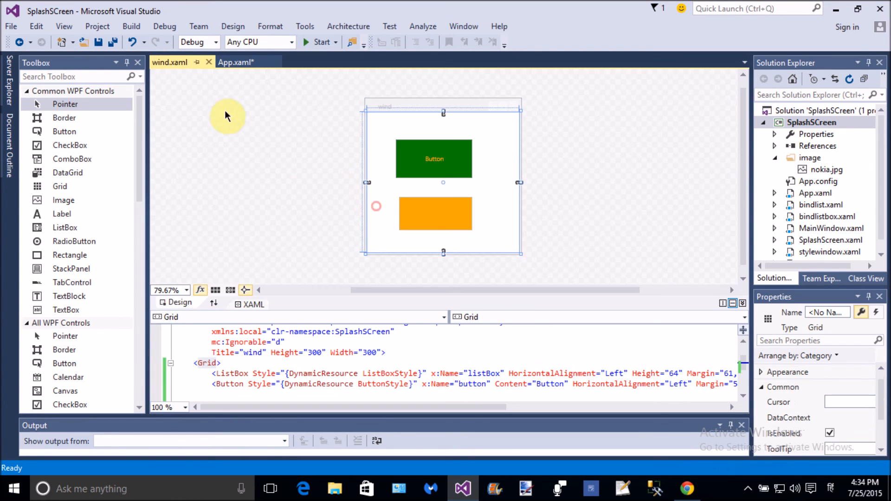
pyautogui.click(112, 42)
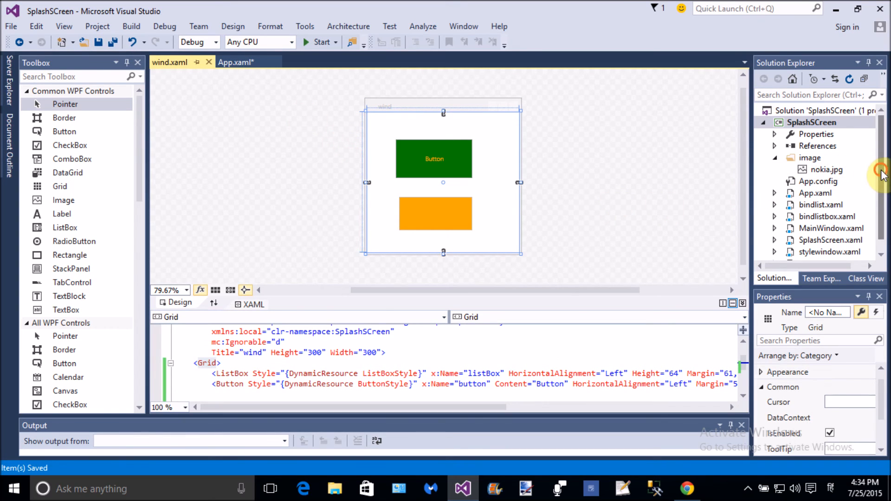
pyautogui.click(812, 123)
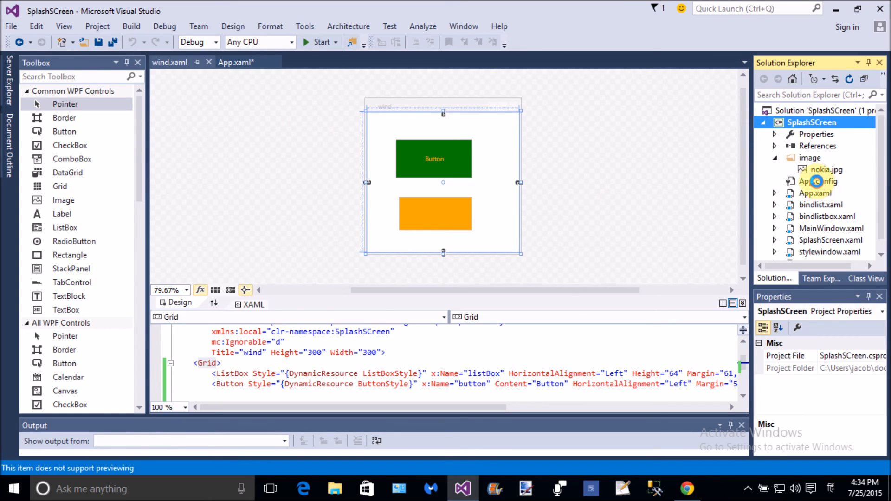
pyautogui.doubleClick(819, 181)
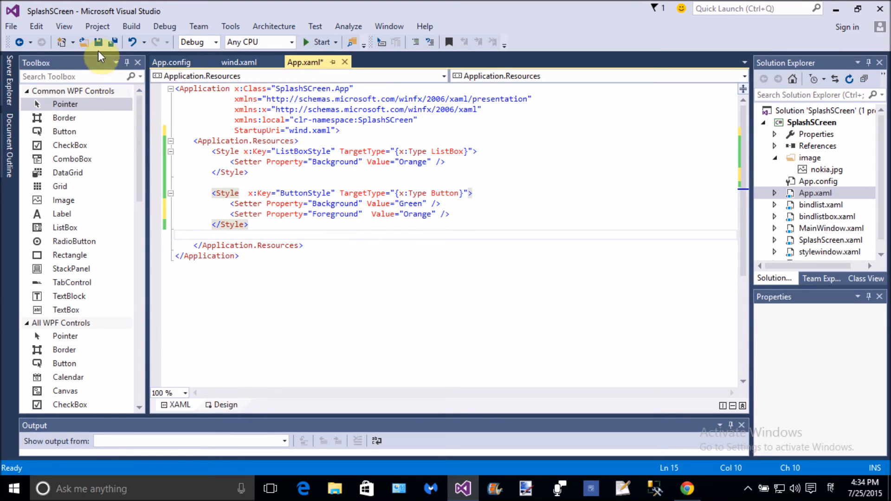
# - Save the application markup and start a build to run the wind window
pyautogui.click(98, 42)
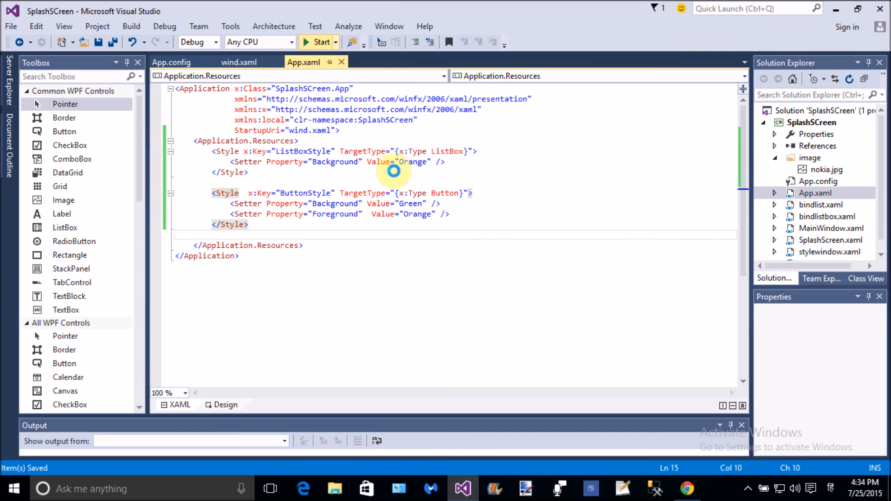
pyautogui.click(317, 42)
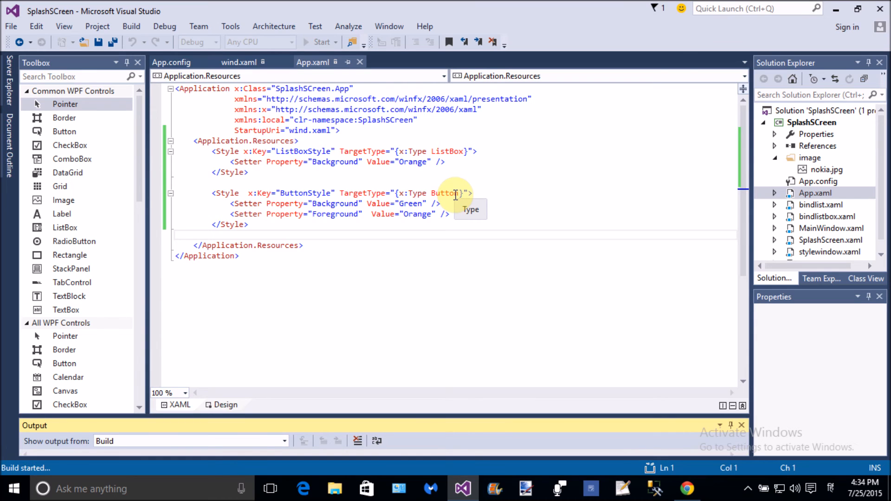
pyautogui.moveTo(594, 161)
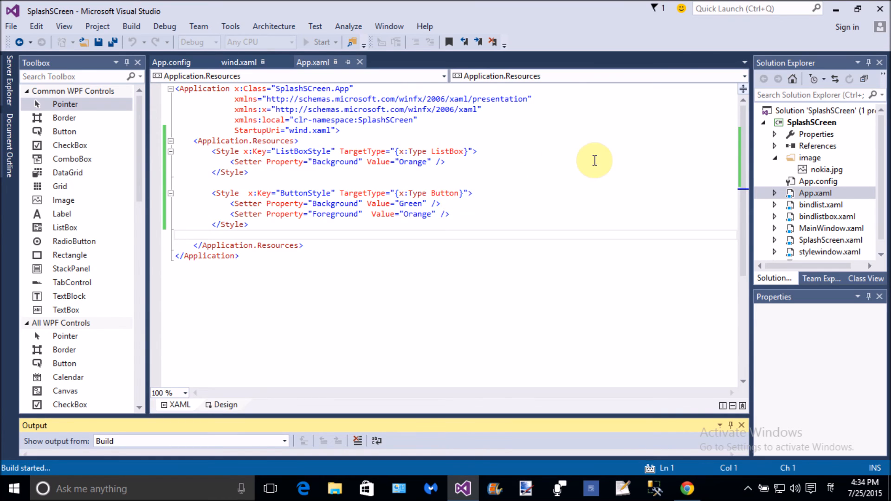